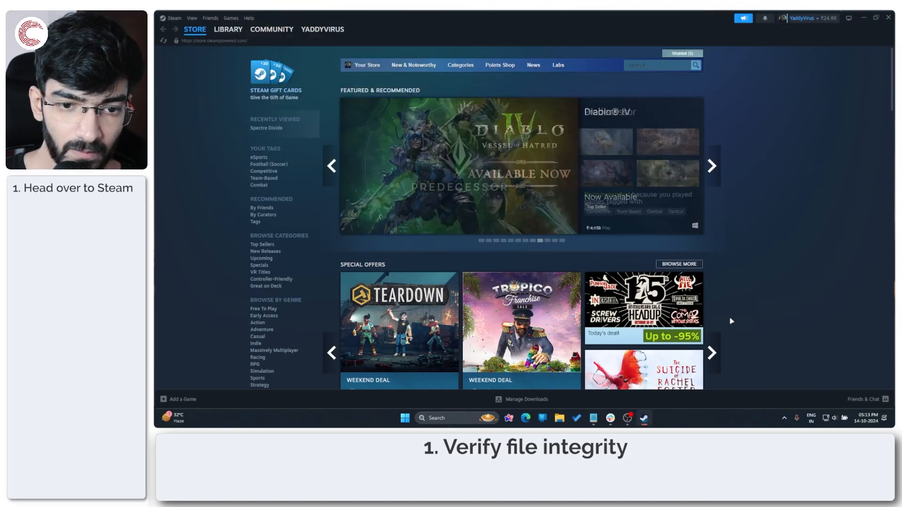
# Step: Show the Steam library home filtered to Games and Software so Wallpaper Engine is listed
pyautogui.click(228, 29)
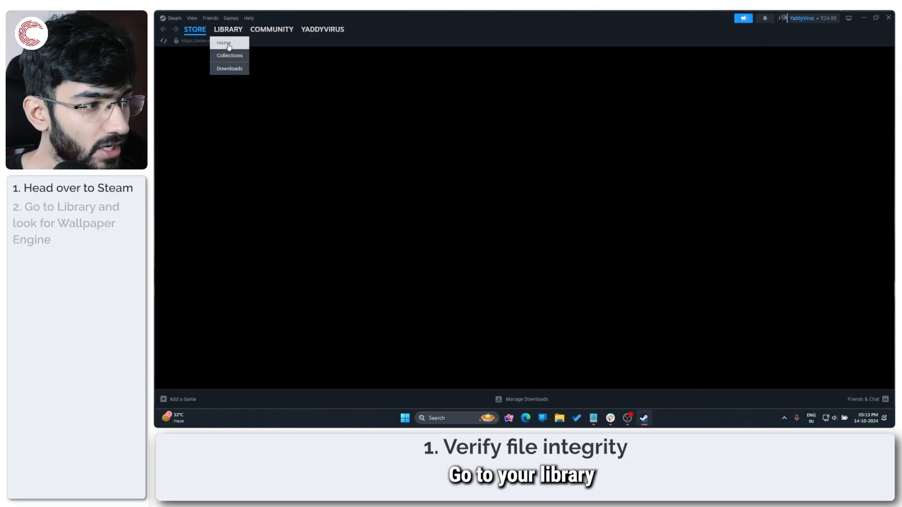
pyautogui.click(225, 43)
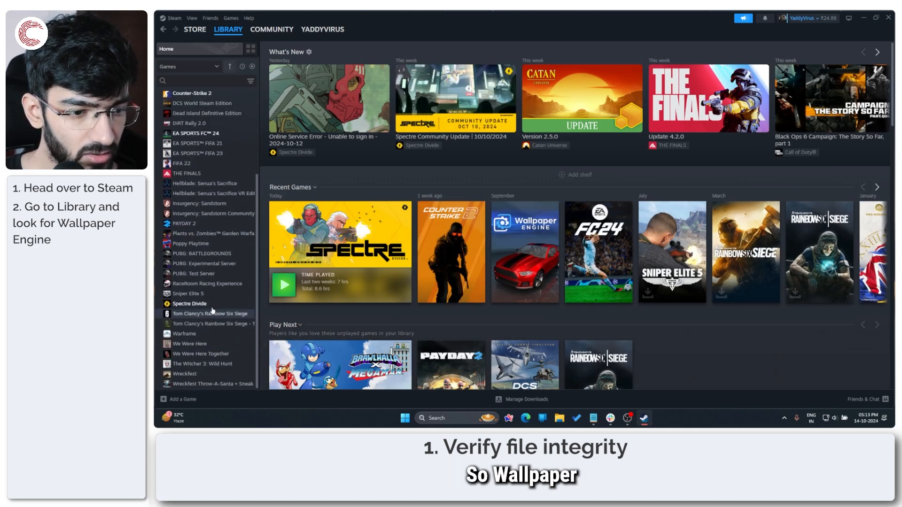
pyautogui.moveTo(215, 339)
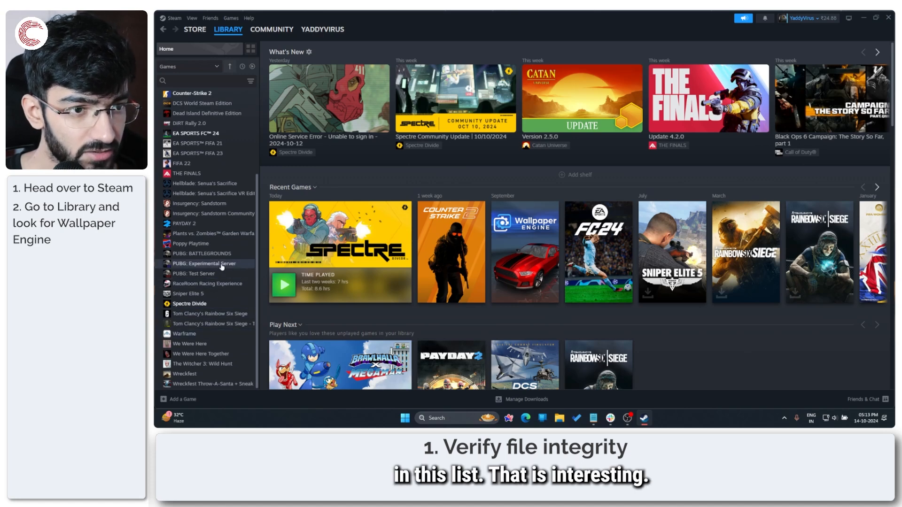
pyautogui.click(187, 66)
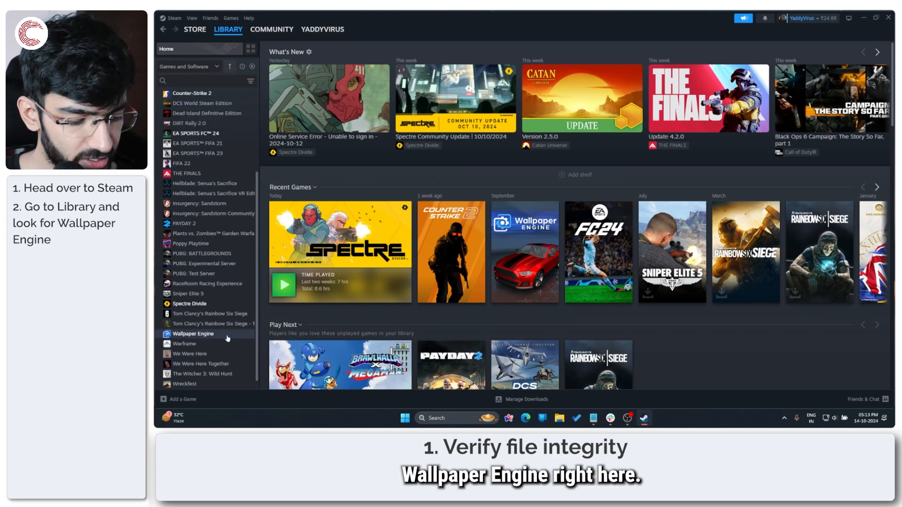
# Step: View Wallpaper Engine's Installed Files properties section with the file integrity check
pyautogui.rightClick(193, 333)
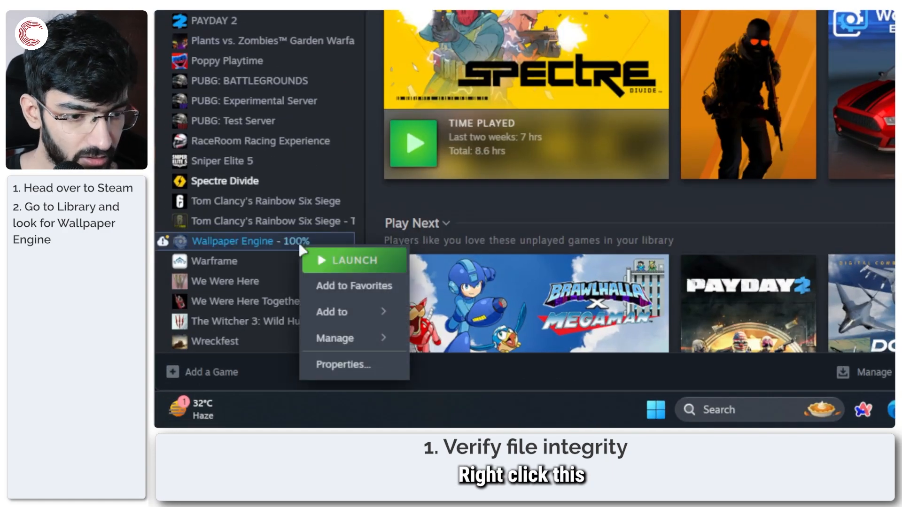
pyautogui.moveTo(344, 338)
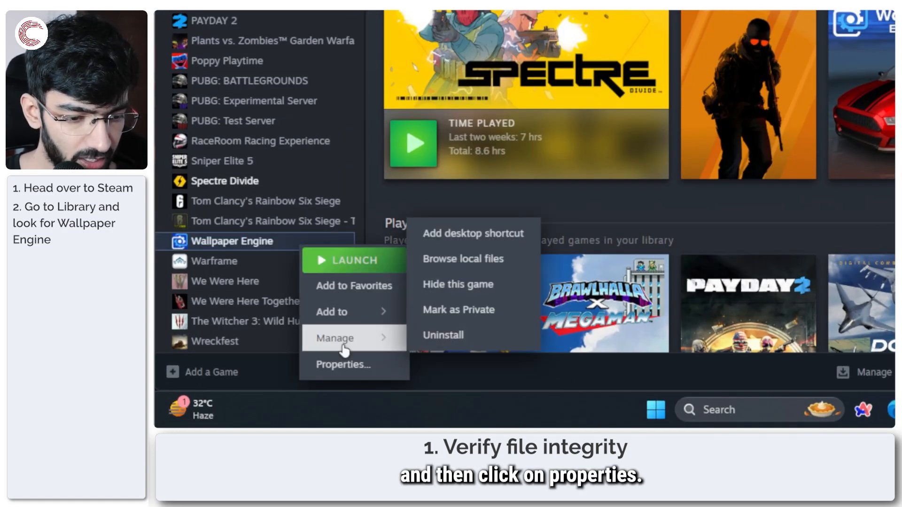
pyautogui.click(342, 365)
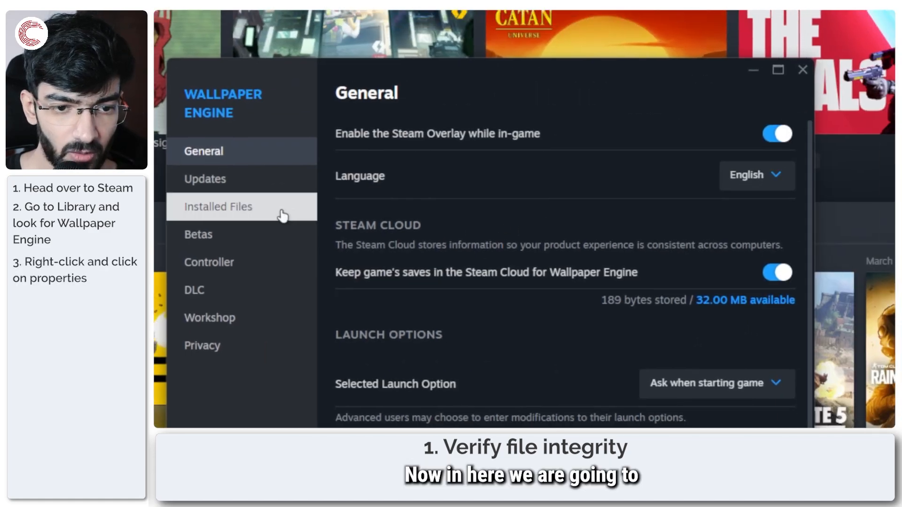
pyautogui.click(218, 207)
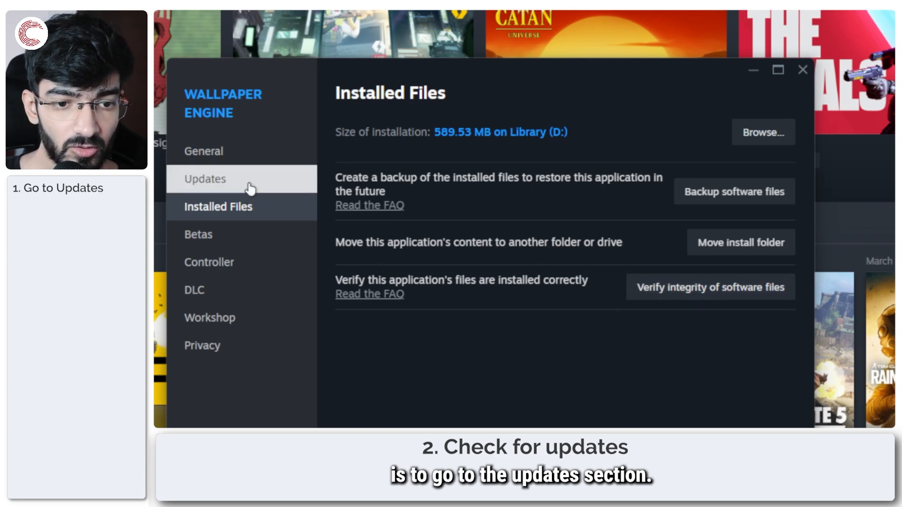
# Step: Check Wallpaper Engine's Updates settings, close Properties and show its library page
pyautogui.click(205, 179)
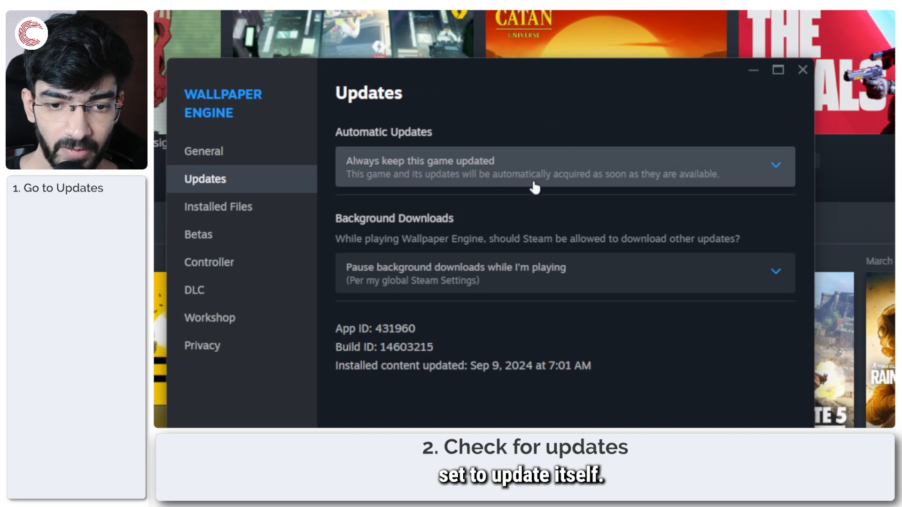
pyautogui.moveTo(474, 277)
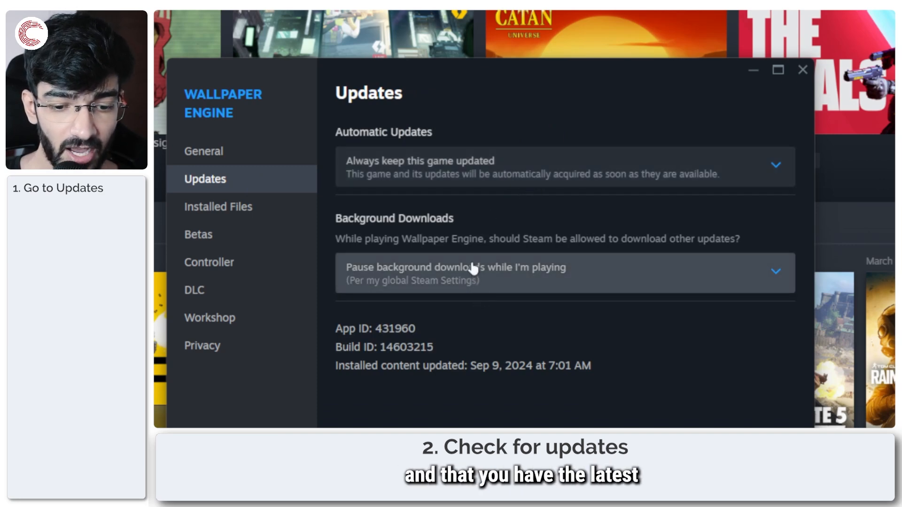
pyautogui.moveTo(803, 71)
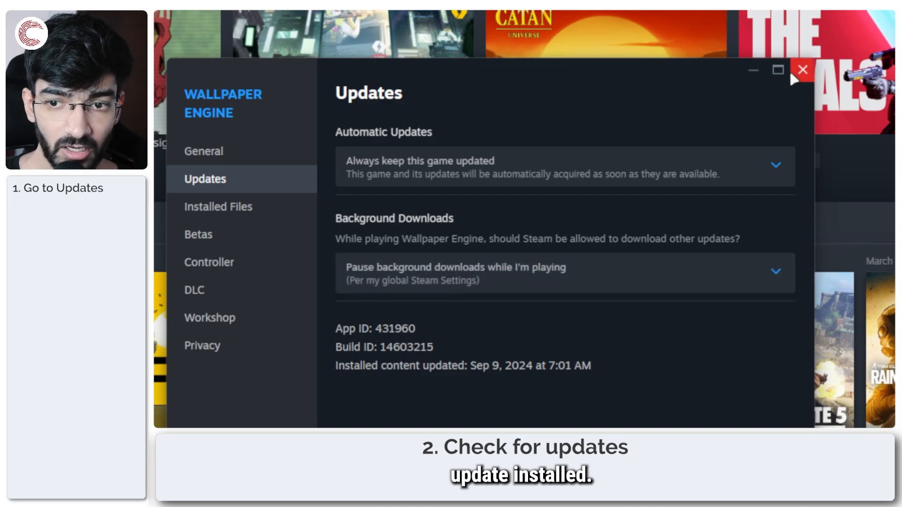
pyautogui.click(803, 69)
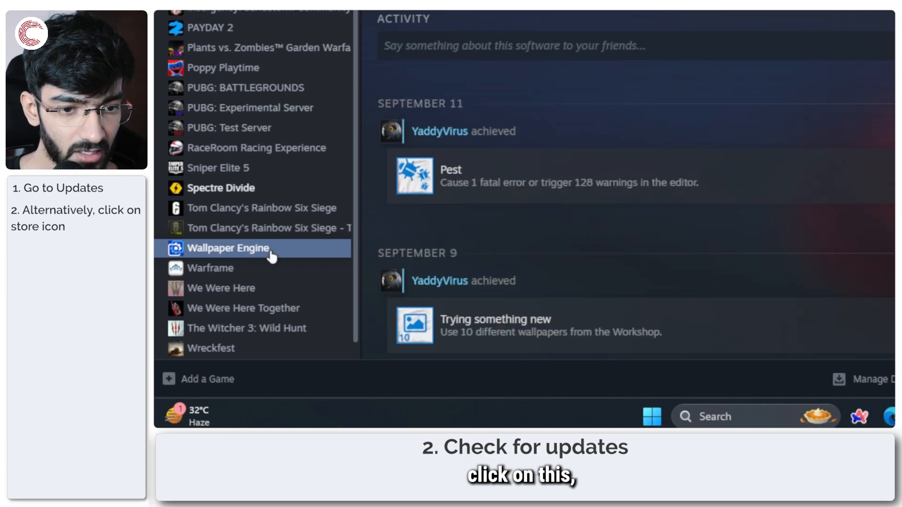
pyautogui.click(227, 248)
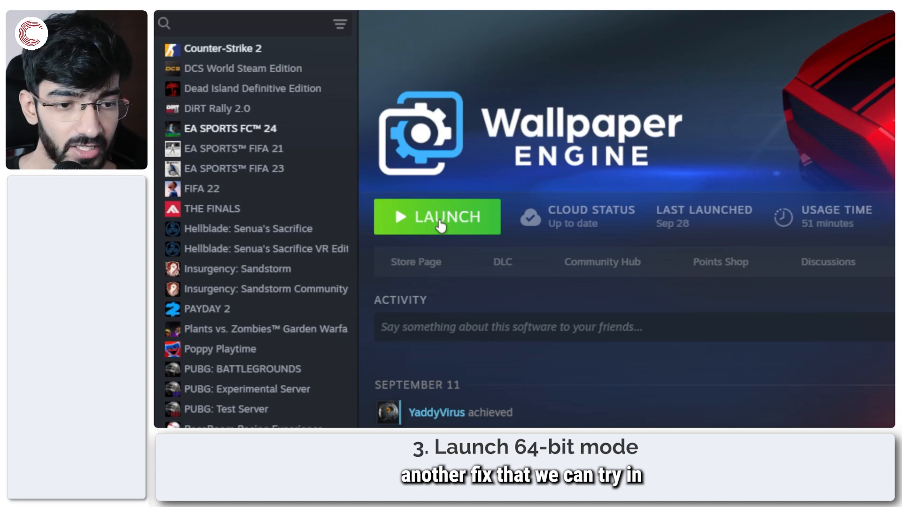
# Step: Reopen Wallpaper Engine's properties and list its launch options, including 64-bit mode
pyautogui.rightClick(226, 248)
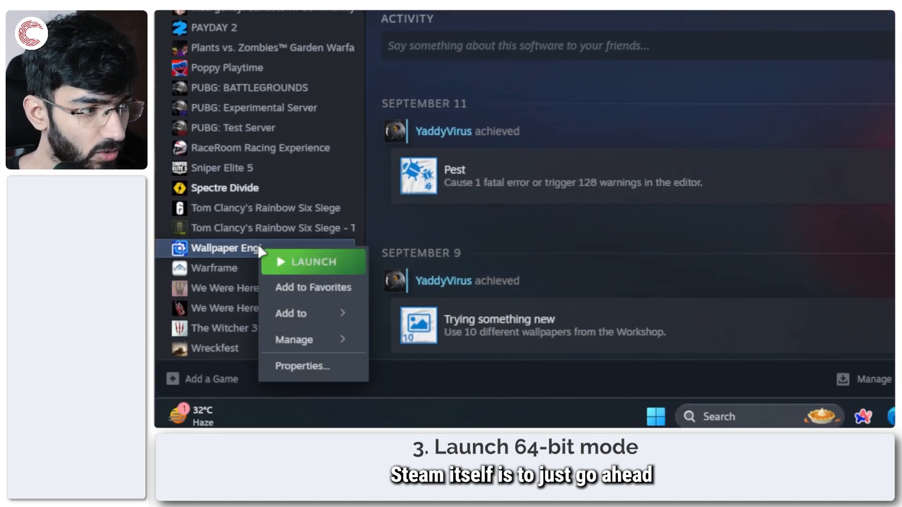
pyautogui.moveTo(303, 340)
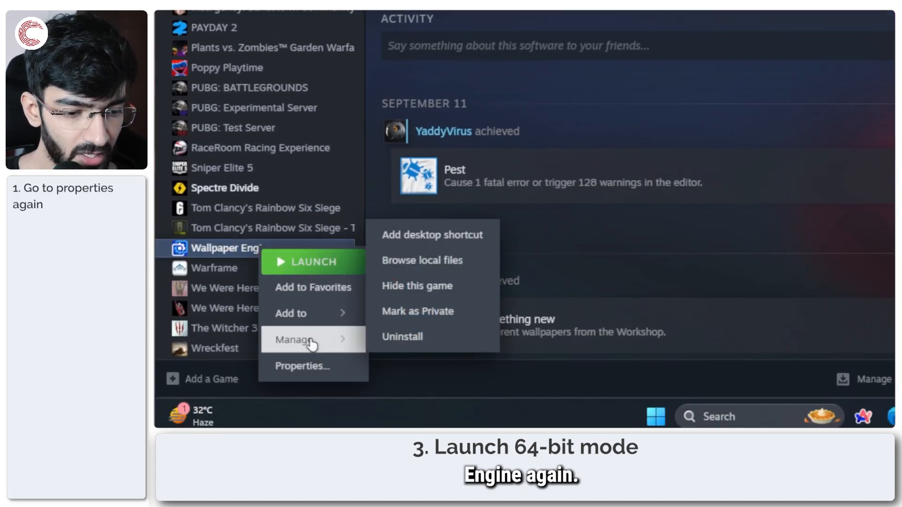
pyautogui.click(303, 367)
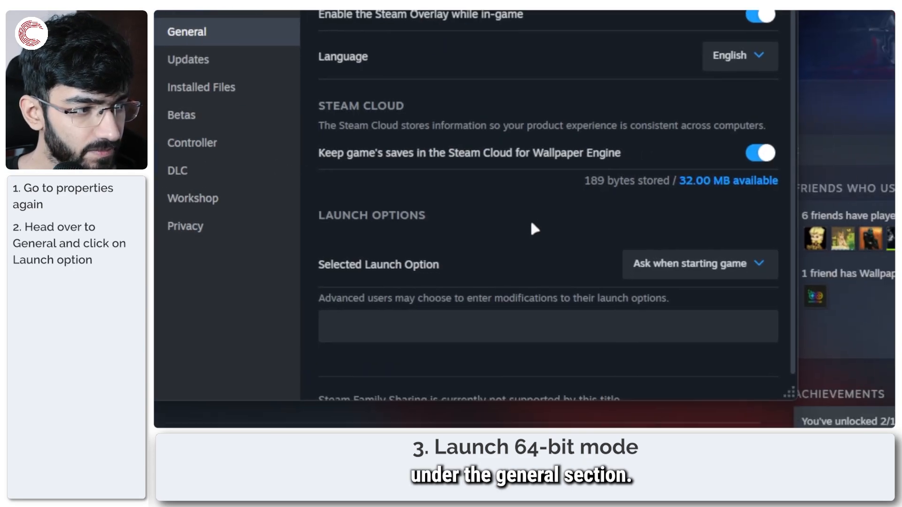
pyautogui.scroll(-3)
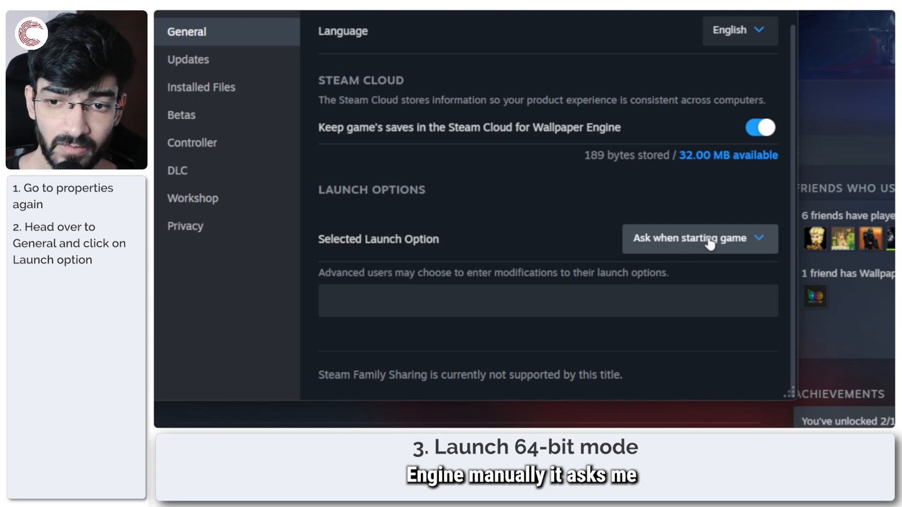
pyautogui.click(700, 239)
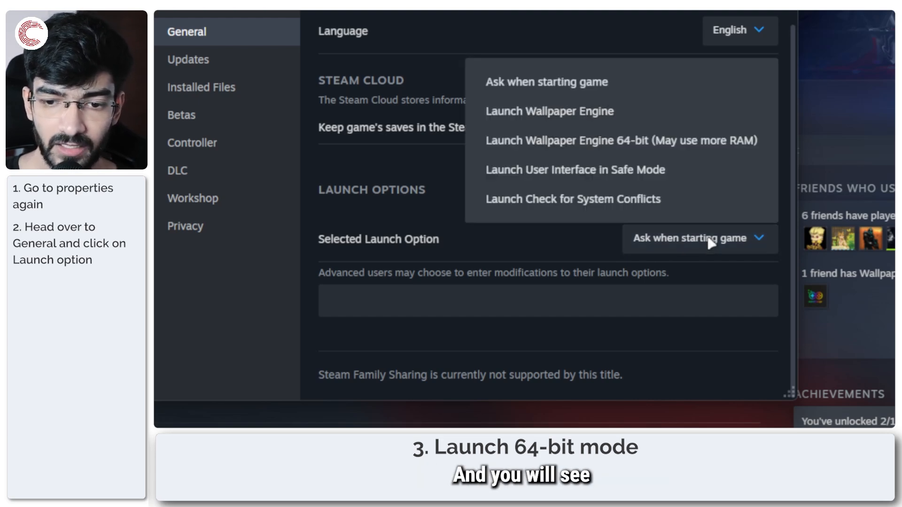
pyautogui.moveTo(614, 117)
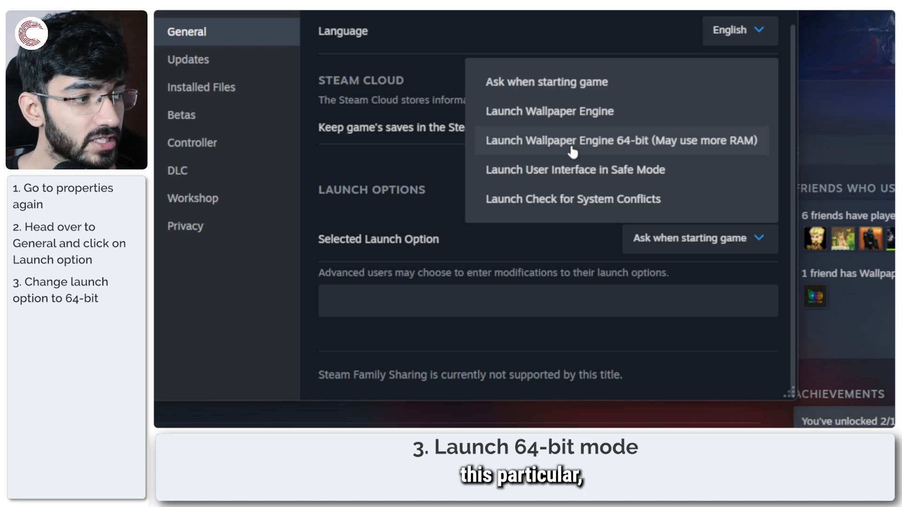
pyautogui.moveTo(590, 144)
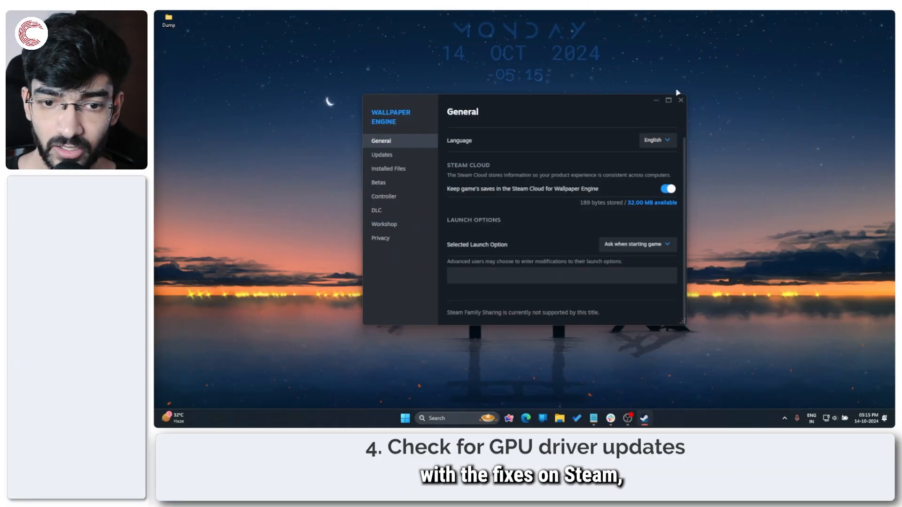
# Step: Close the properties and launch GeForce Experience from a Start search for 'nvidia g'
pyautogui.click(680, 100)
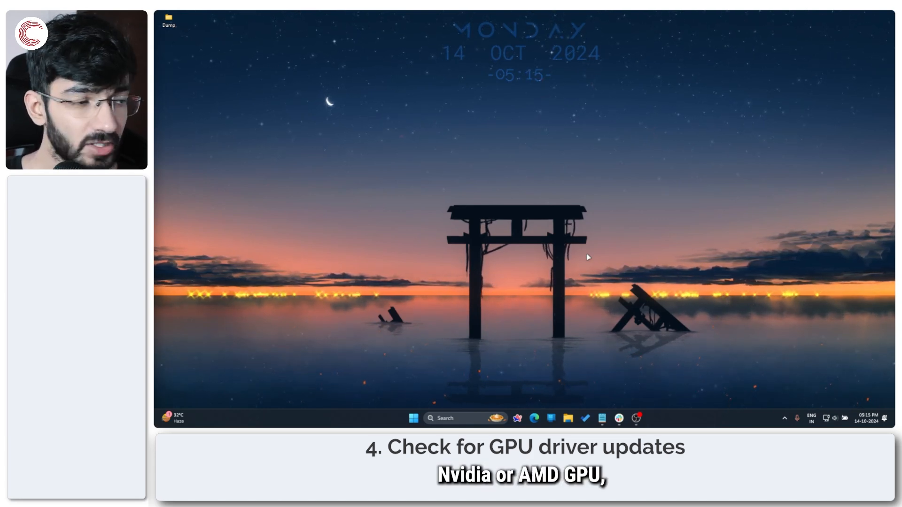
pyautogui.click(413, 419)
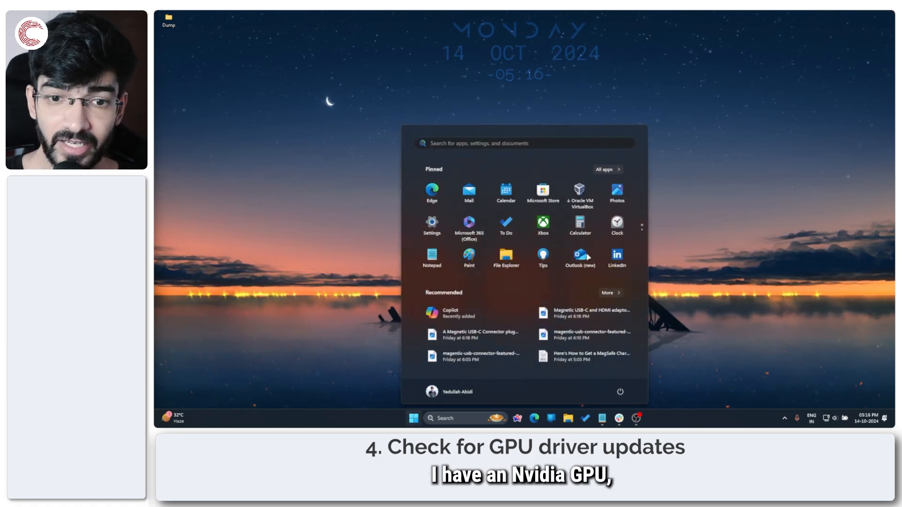
pyautogui.write('nvidia')
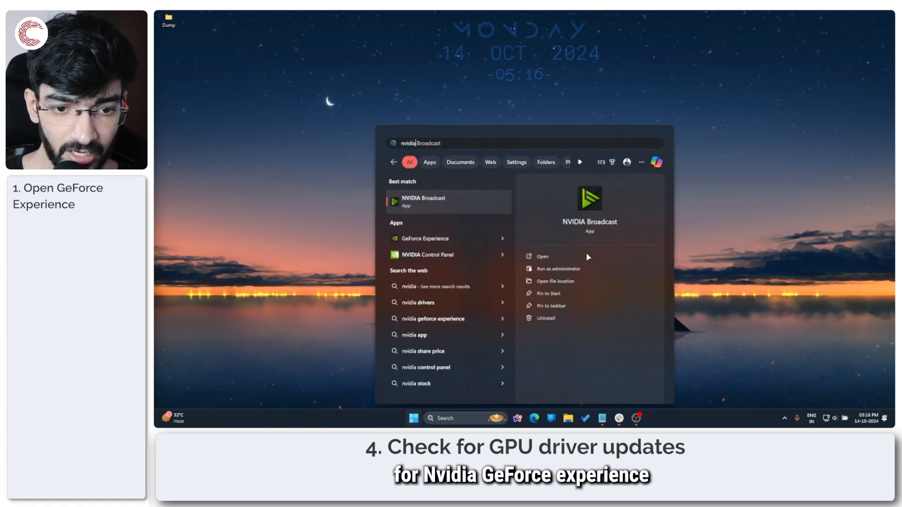
pyautogui.write('nvidia ge')
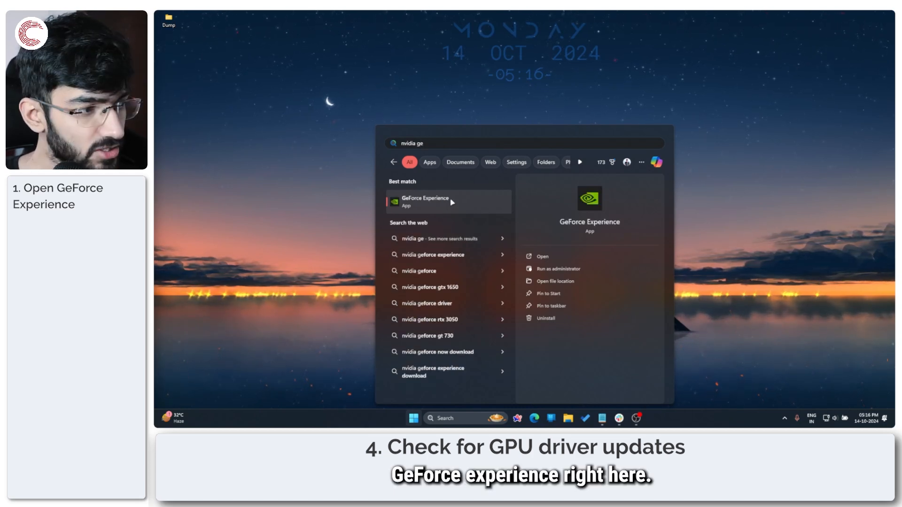
pyautogui.click(424, 201)
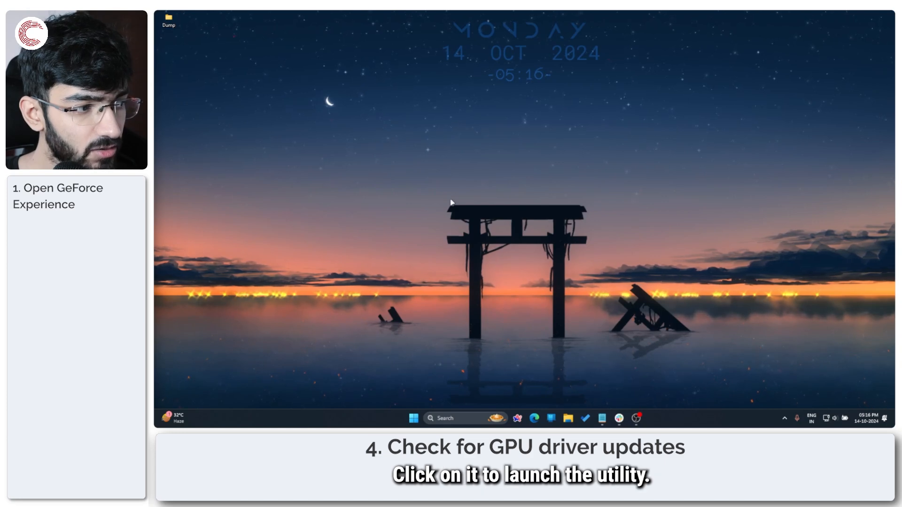
# Step: Check for driver updates on the Drivers page, confirming the latest Game Ready driver
pyautogui.click(637, 418)
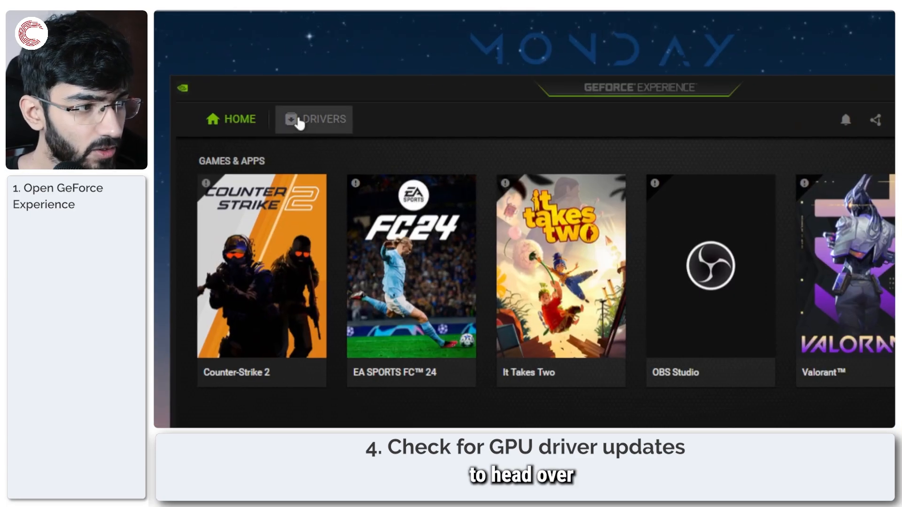
pyautogui.click(314, 119)
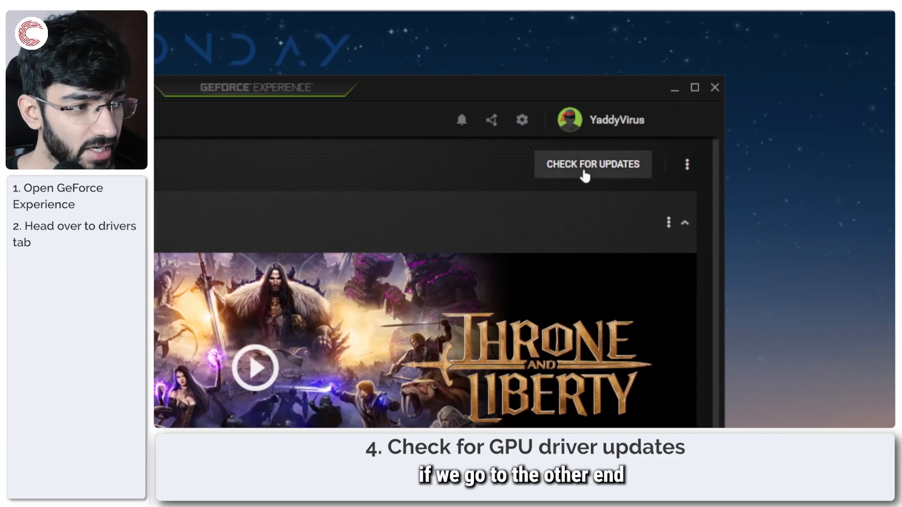
pyautogui.click(592, 164)
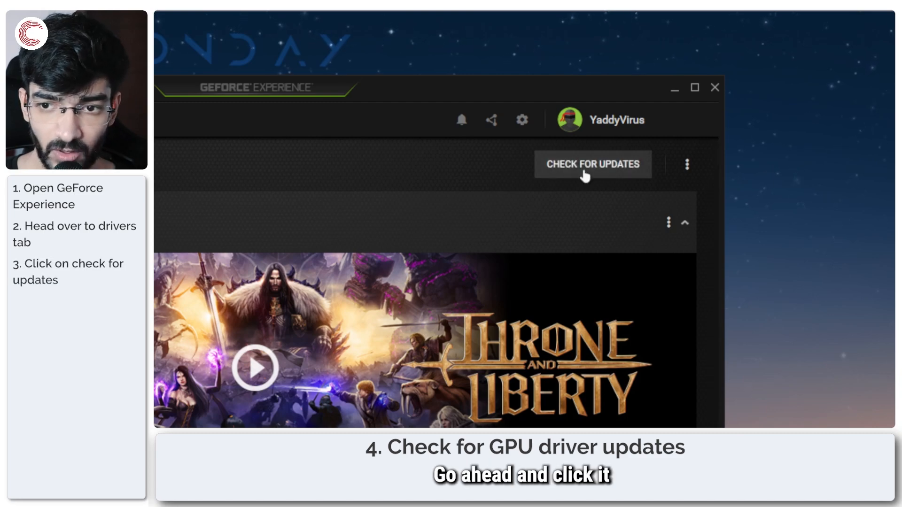
pyautogui.click(593, 164)
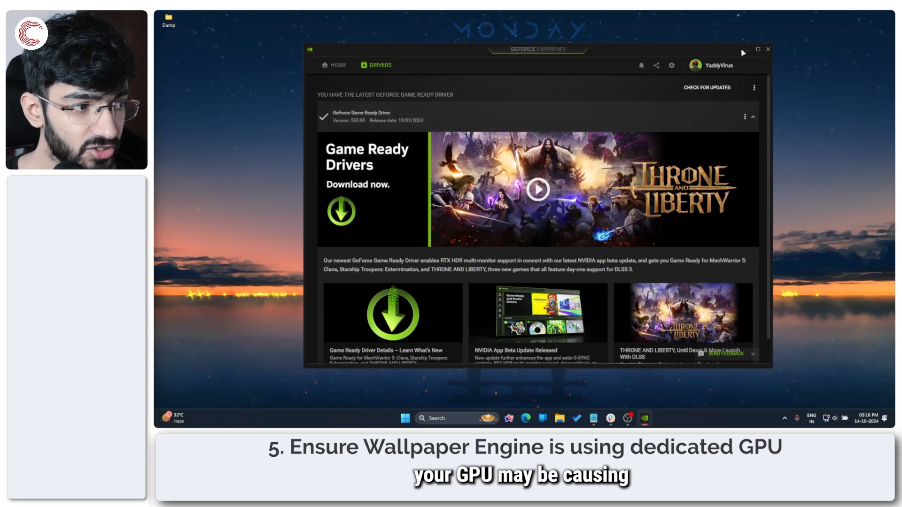
# Step: Close GeForce Experience and reach the Graphics page via a Settings search for 'graphics'
pyautogui.click(771, 49)
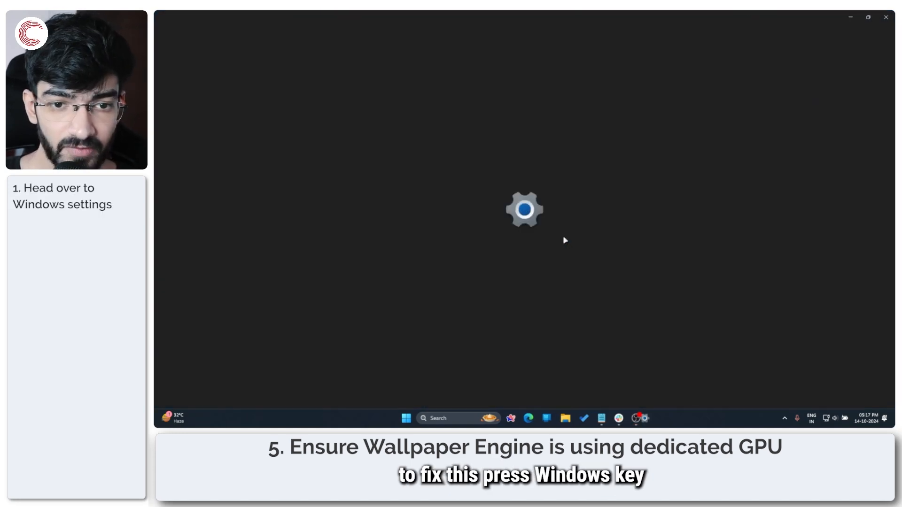
pyautogui.press('Win+I')
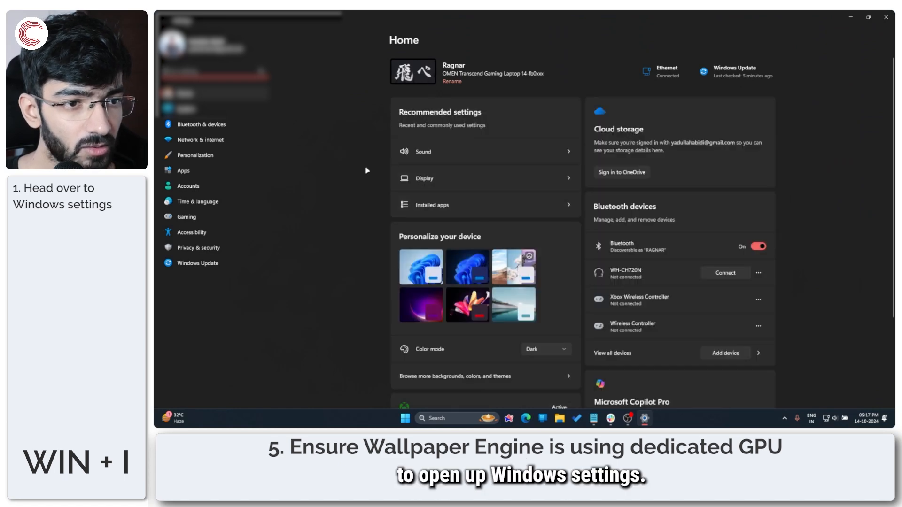
pyautogui.moveTo(240, 146)
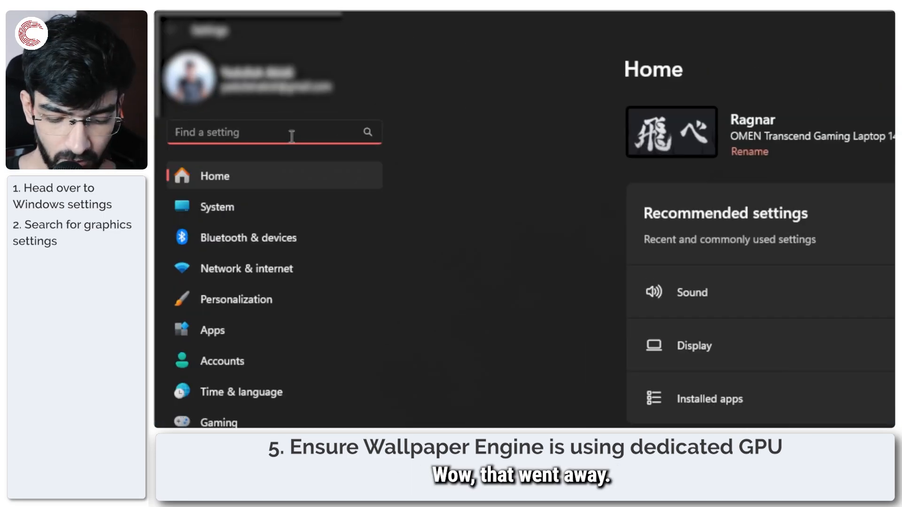
pyautogui.write('graphics')
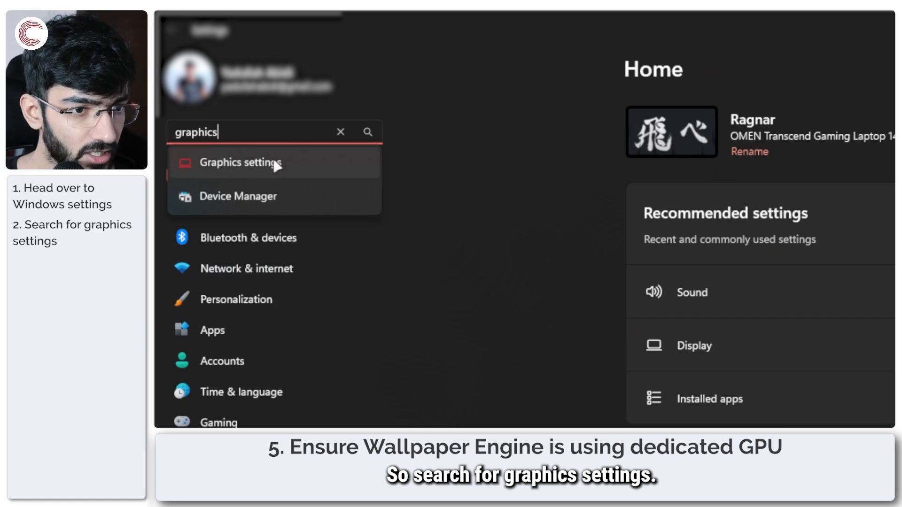
pyautogui.click(240, 162)
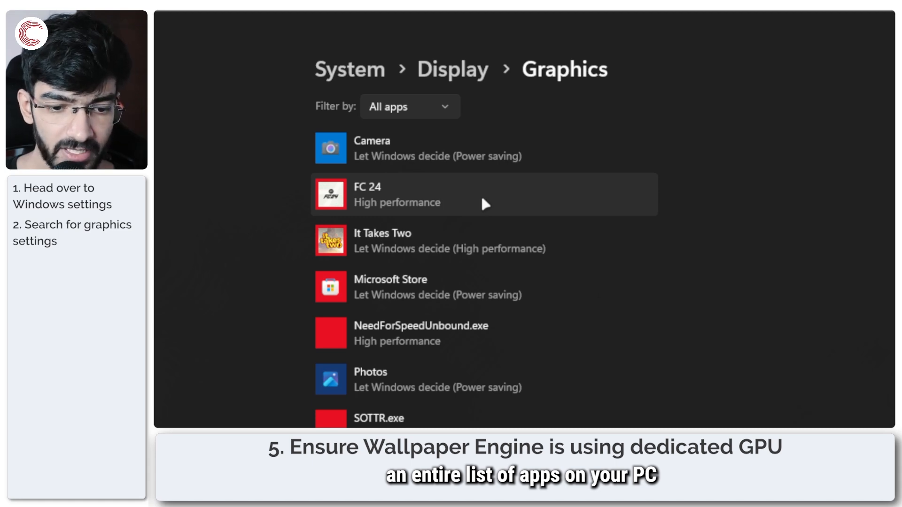
pyautogui.moveTo(474, 300)
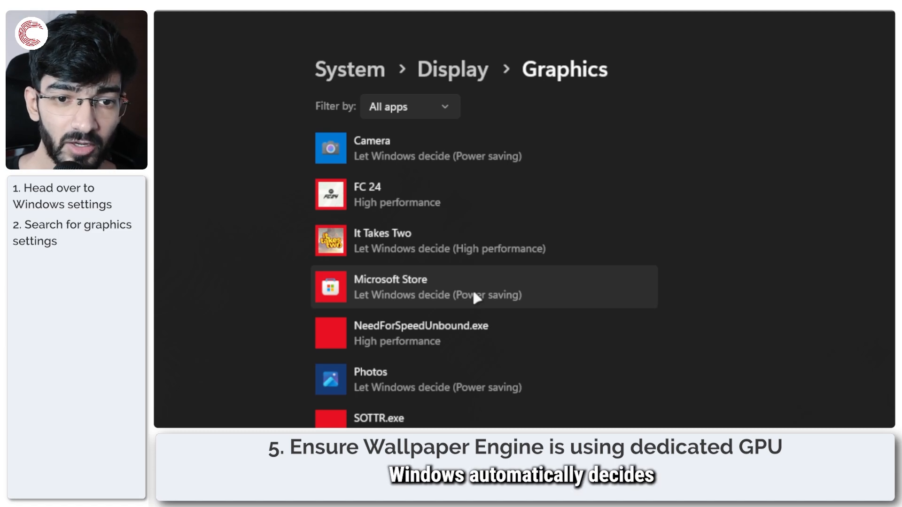
pyautogui.moveTo(479, 177)
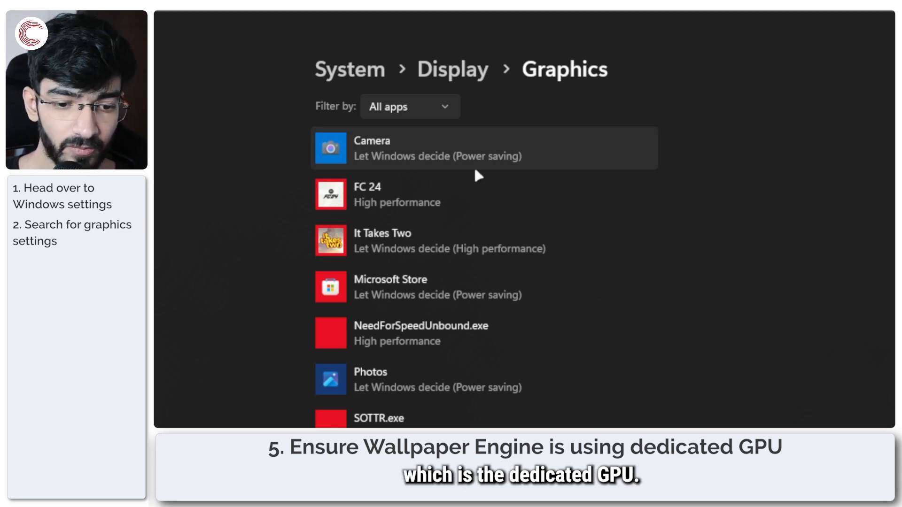
# Step: Choose Desktop app as the type of app to add for custom graphics options
pyautogui.scroll(-3)
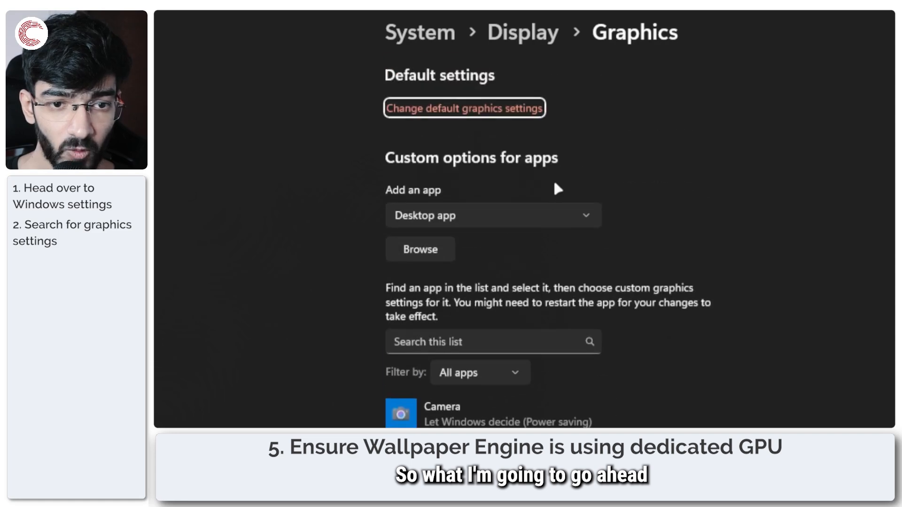
pyautogui.click(494, 215)
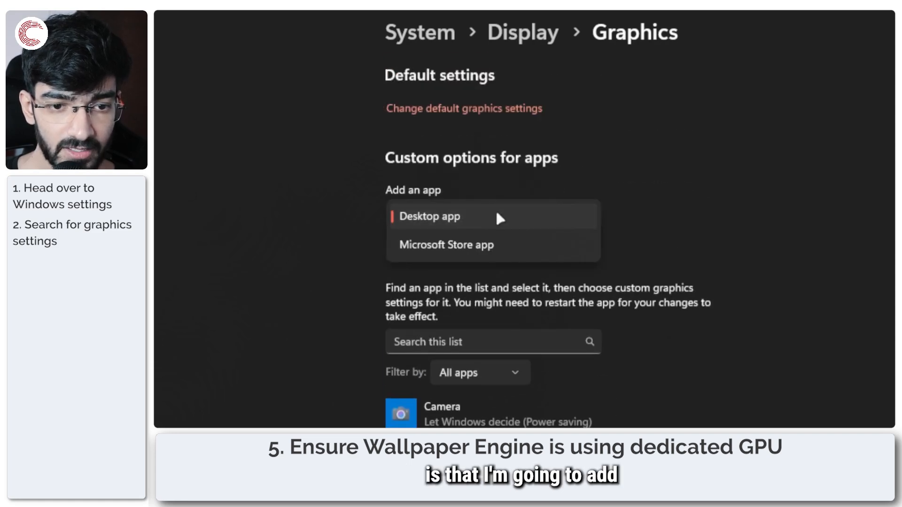
pyautogui.click(430, 216)
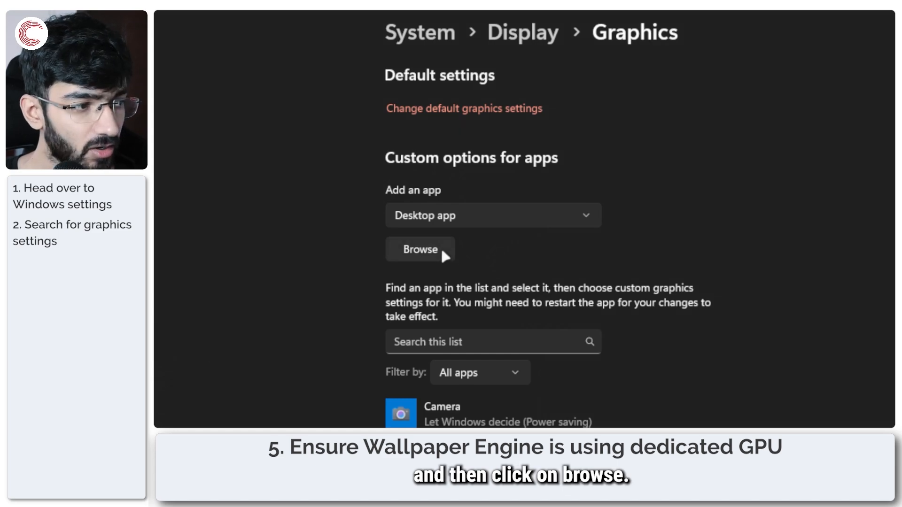
# Step: Add D:\SteamLibrary\steamapps\common\wallpaper_engine\wallpaper64.exe to the graphics app list
pyautogui.click(420, 250)
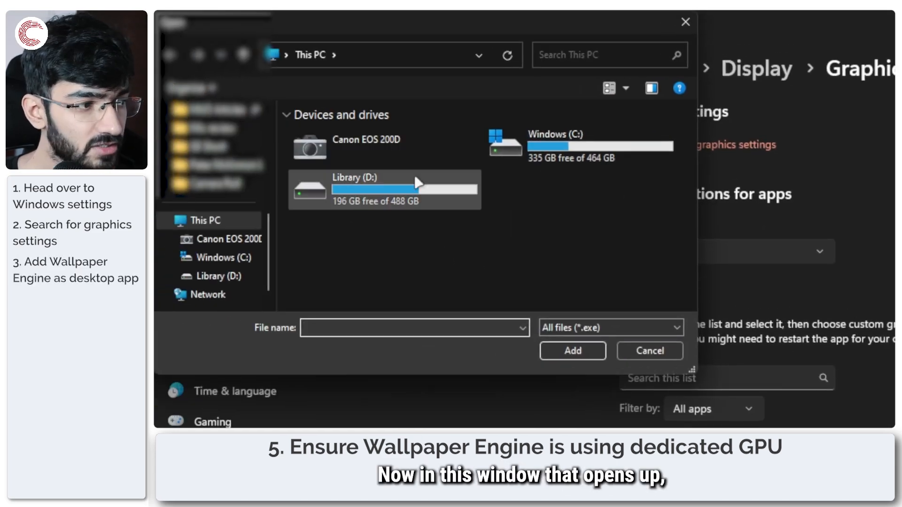
pyautogui.doubleClick(356, 189)
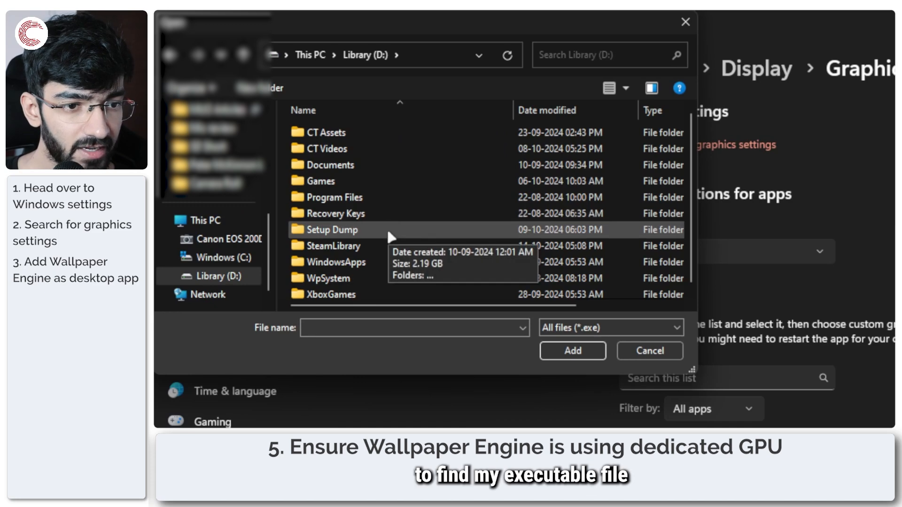
pyautogui.doubleClick(334, 247)
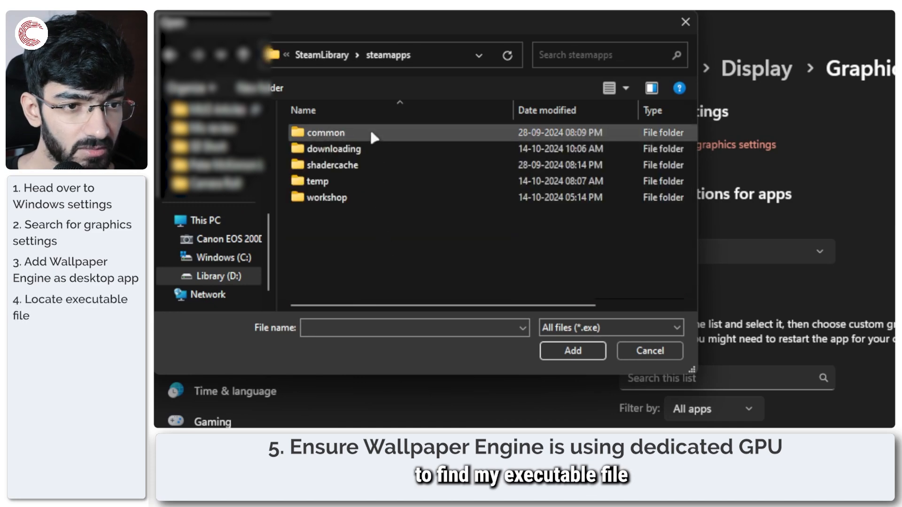
pyautogui.doubleClick(325, 132)
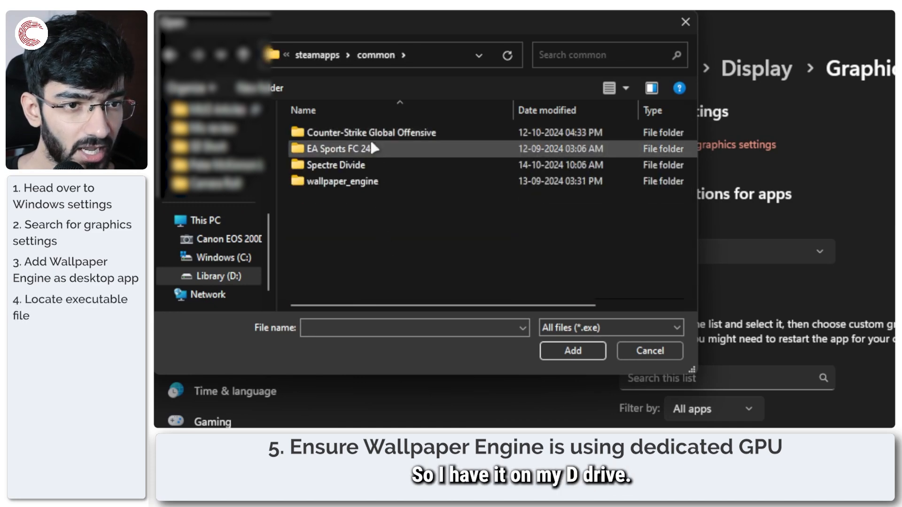
pyautogui.doubleClick(342, 181)
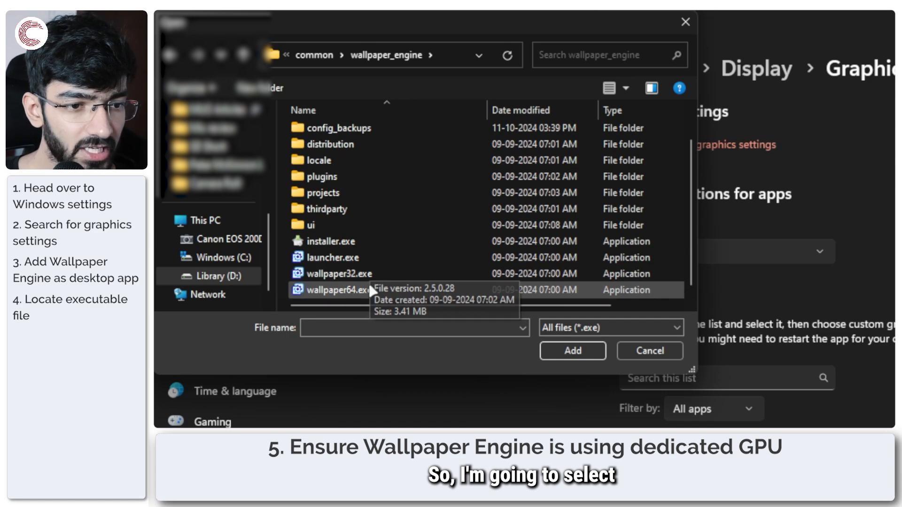
pyautogui.click(339, 290)
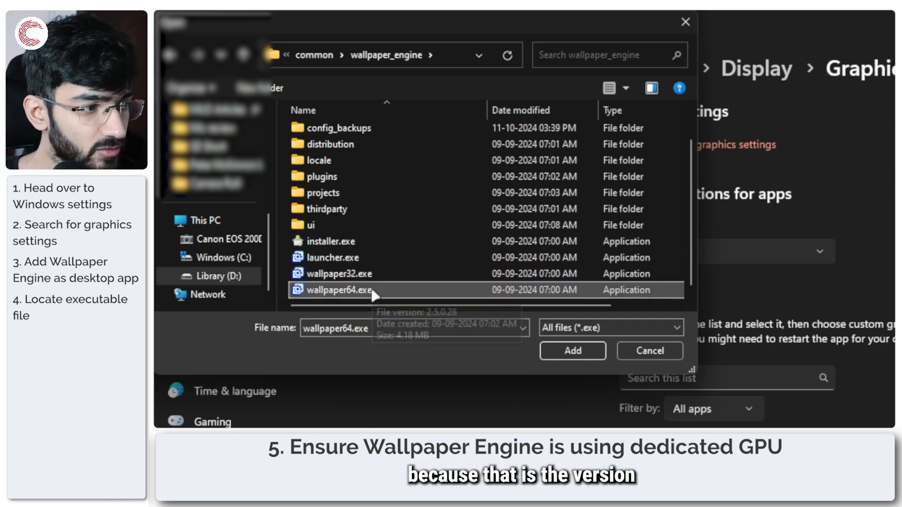
pyautogui.click(573, 351)
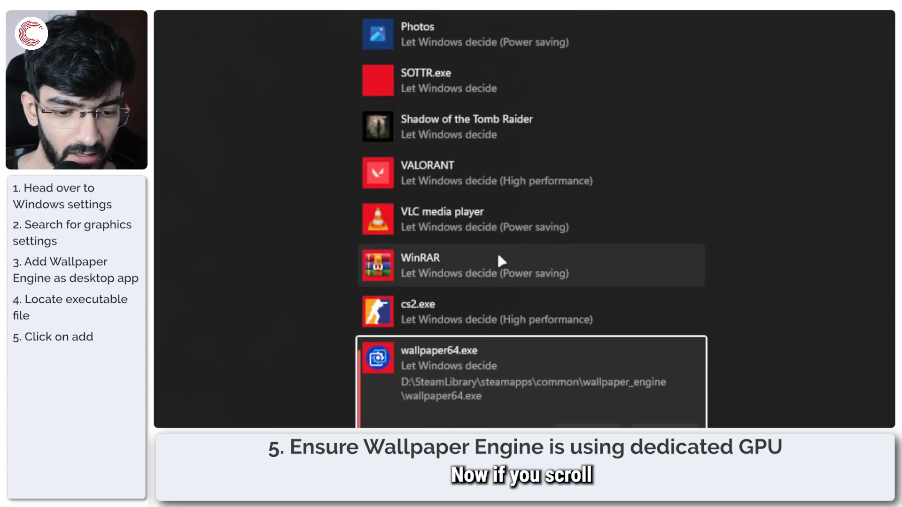
# Step: Set wallpaper64.exe's graphics preference to High performance (RTX 4060) and save
pyautogui.scroll(-3)
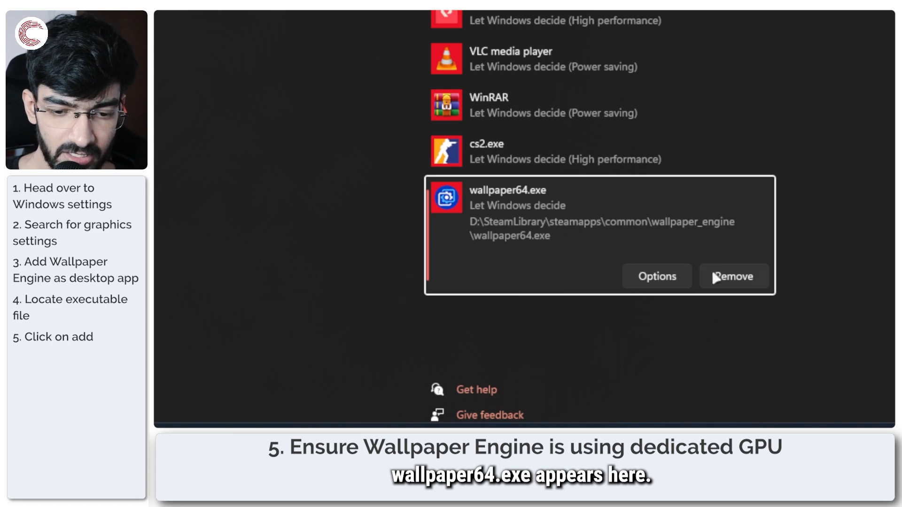
pyautogui.click(657, 277)
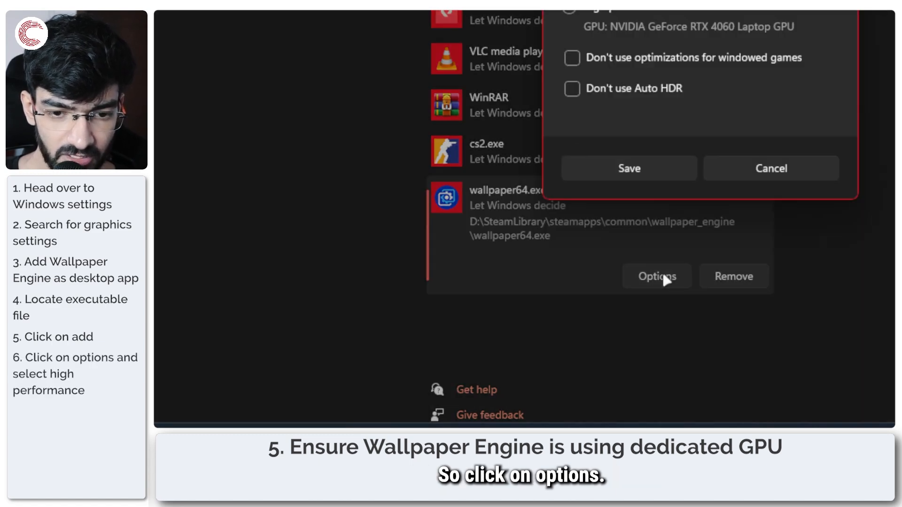
pyautogui.click(658, 276)
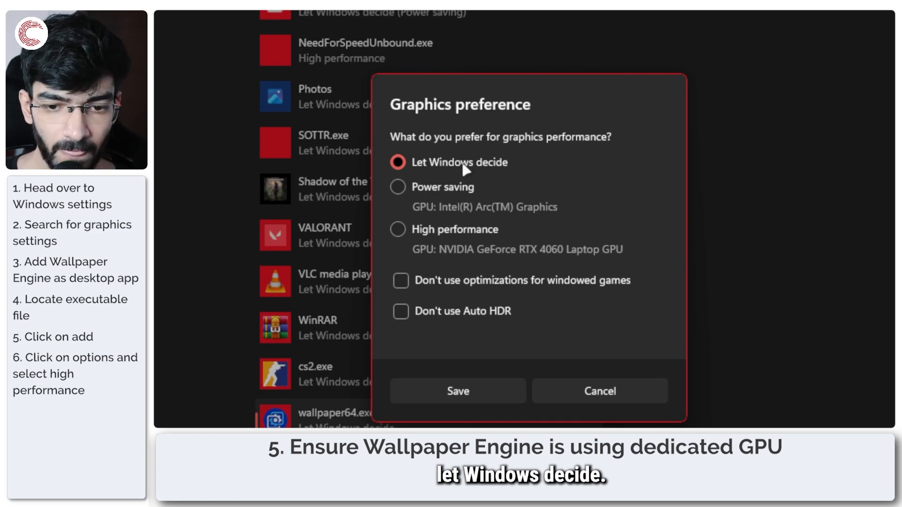
pyautogui.click(398, 230)
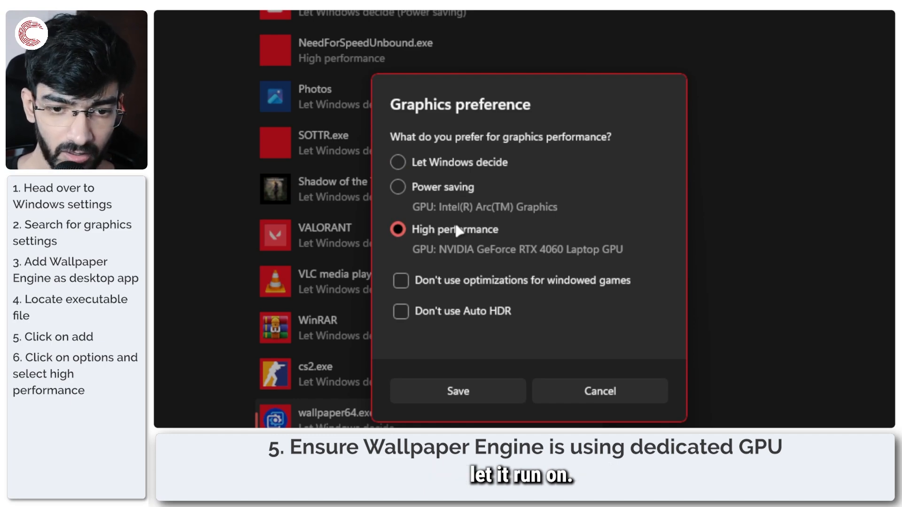
pyautogui.moveTo(468, 328)
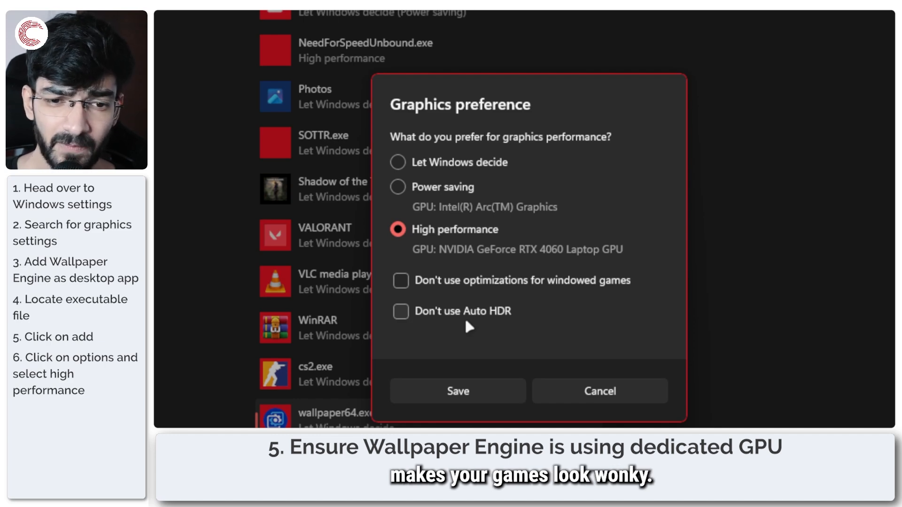
pyautogui.moveTo(426, 325)
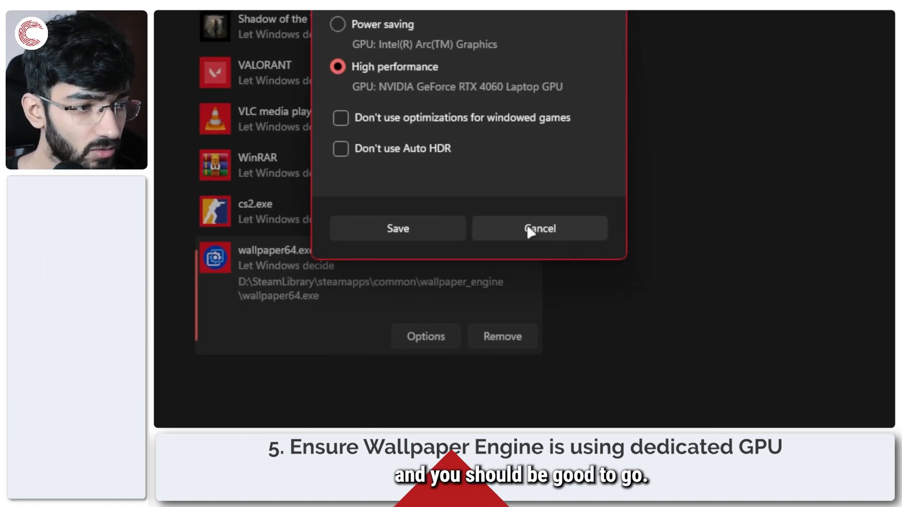
pyautogui.click(539, 228)
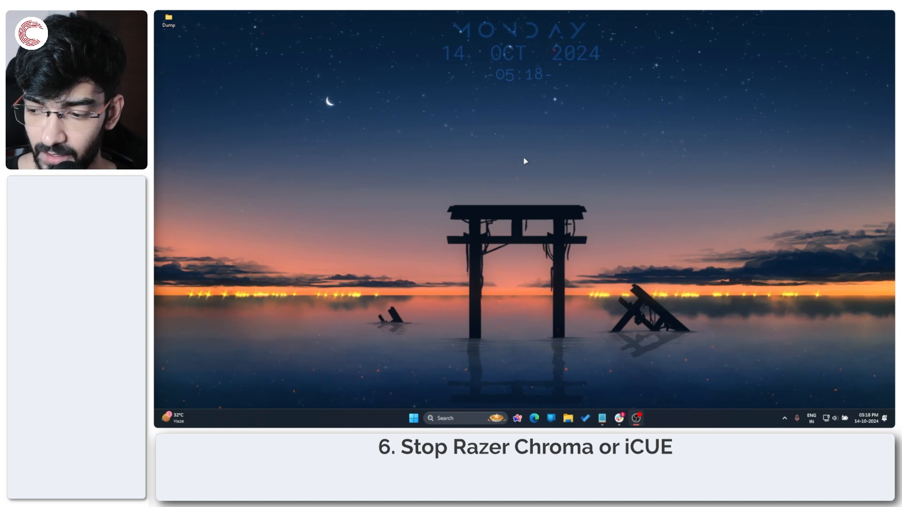
pyautogui.moveTo(509, 163)
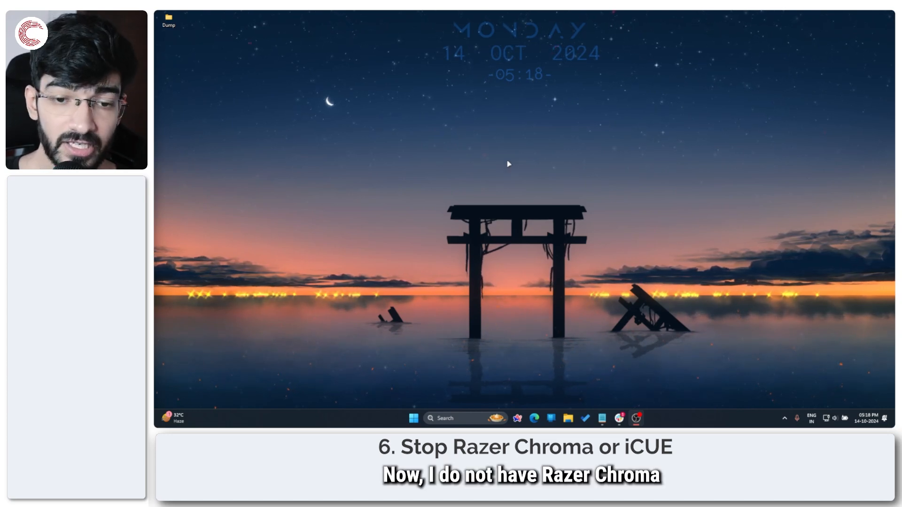
pyautogui.moveTo(596, 371)
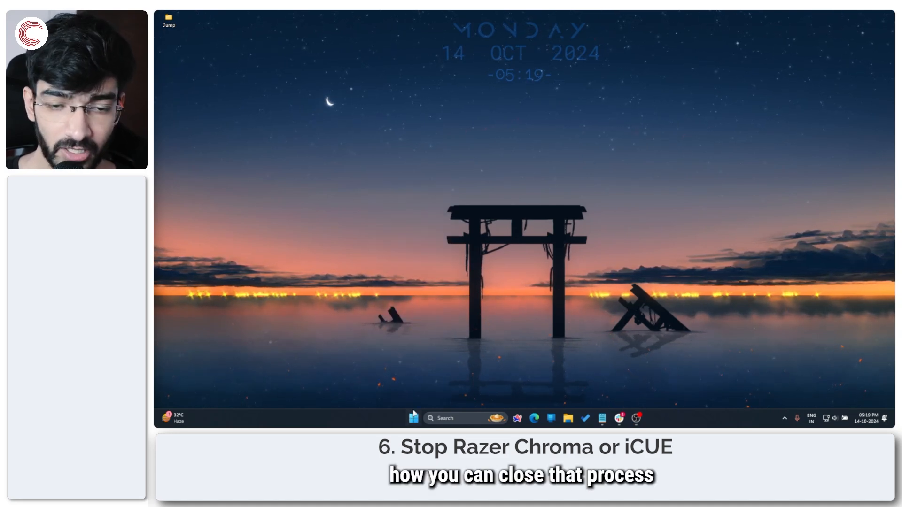
# Step: Bring up the Start button's quick link menu to reach Task Manager
pyautogui.rightClick(414, 418)
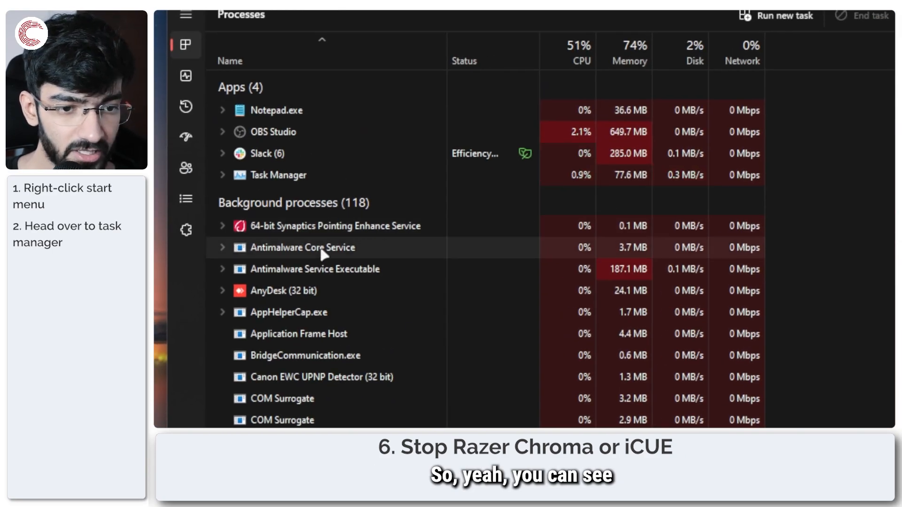
# Step: Locate LGHUB Agent among the background processes and end its task
pyautogui.scroll(-3)
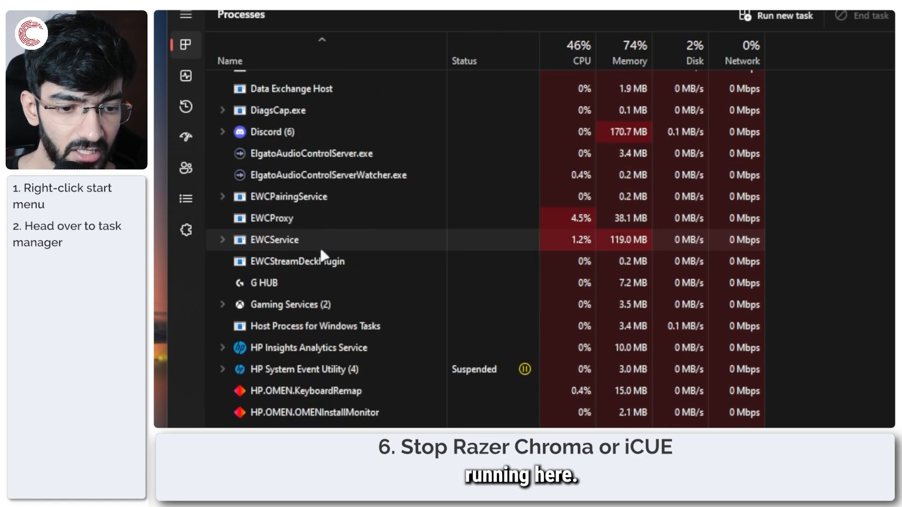
pyautogui.scroll(-3)
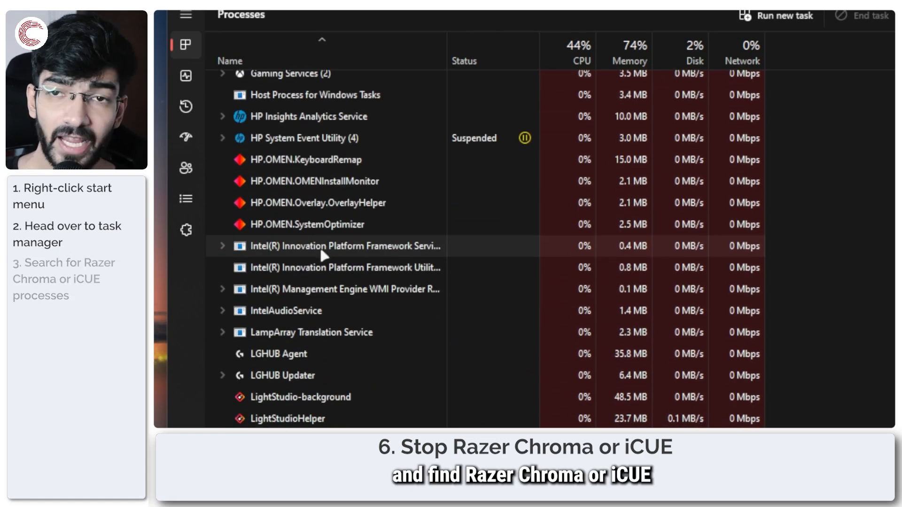
pyautogui.scroll(-3)
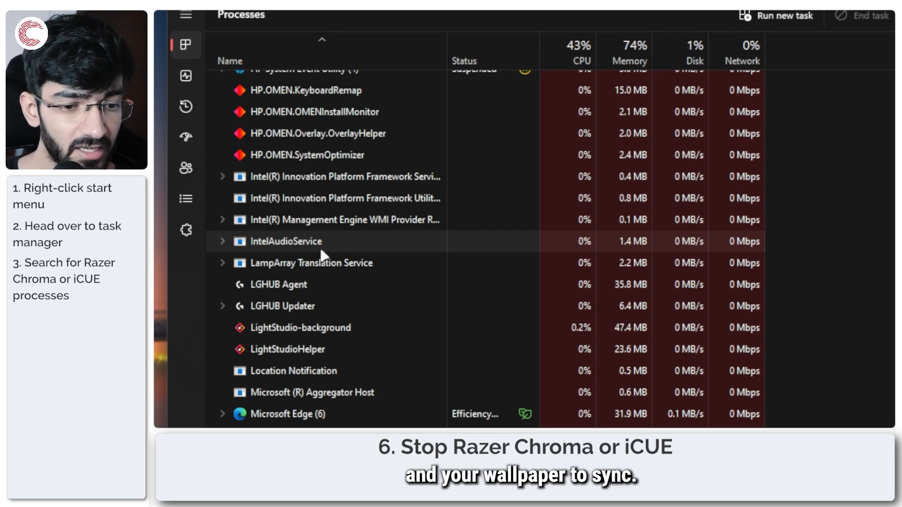
pyautogui.scroll(-3)
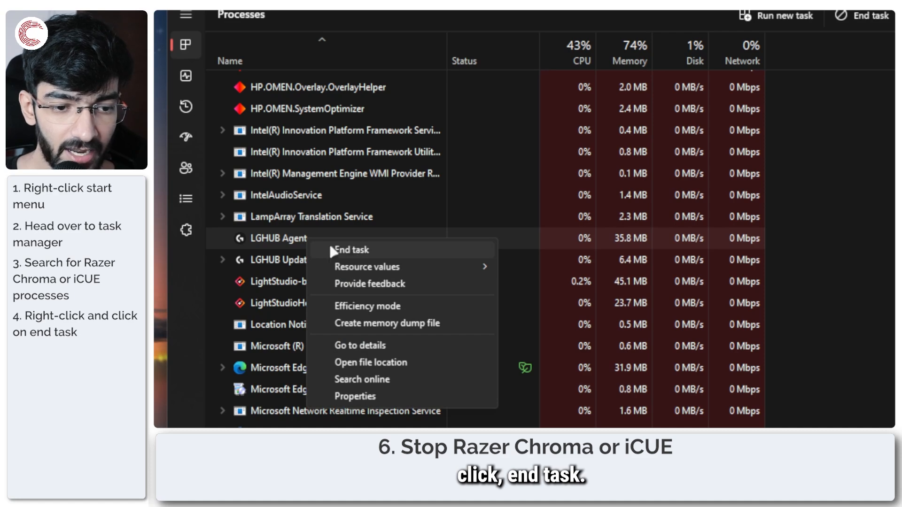
pyautogui.click(351, 250)
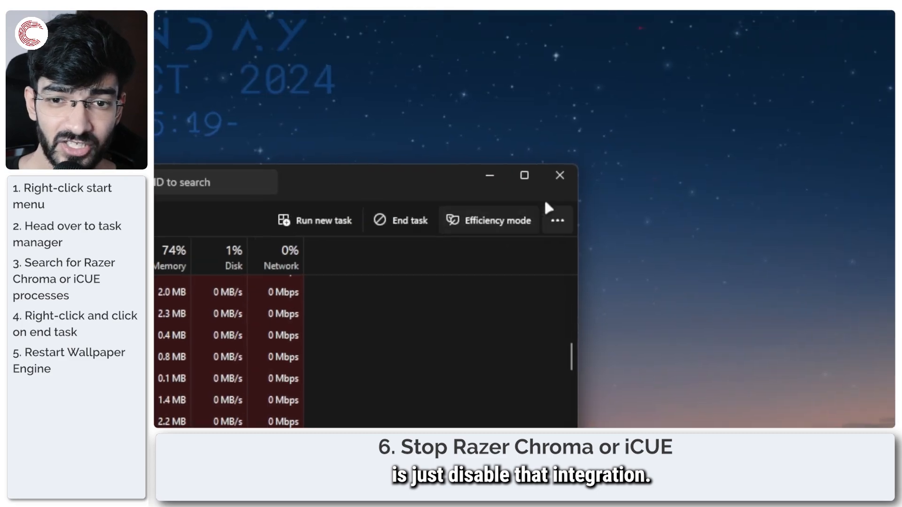
# Step: Close Task Manager and bring up Wallpaper Engine's Settings window
pyautogui.click(559, 175)
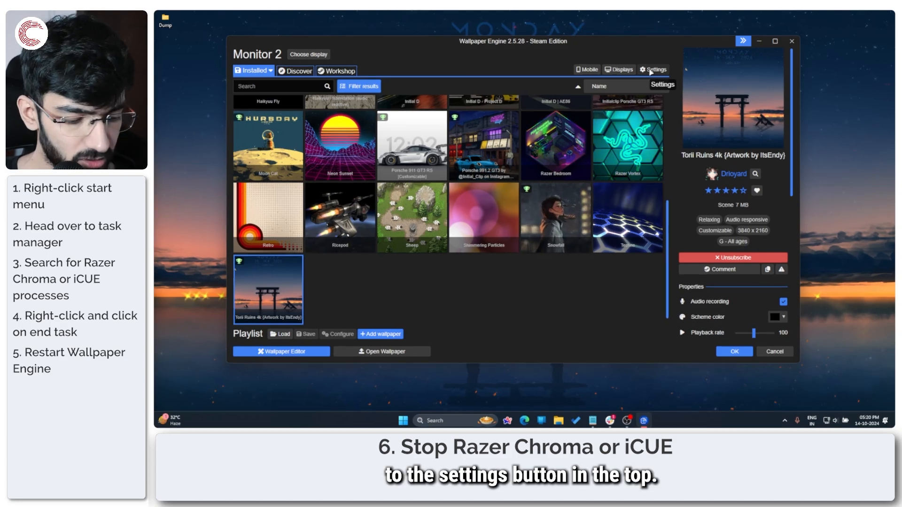
pyautogui.click(656, 70)
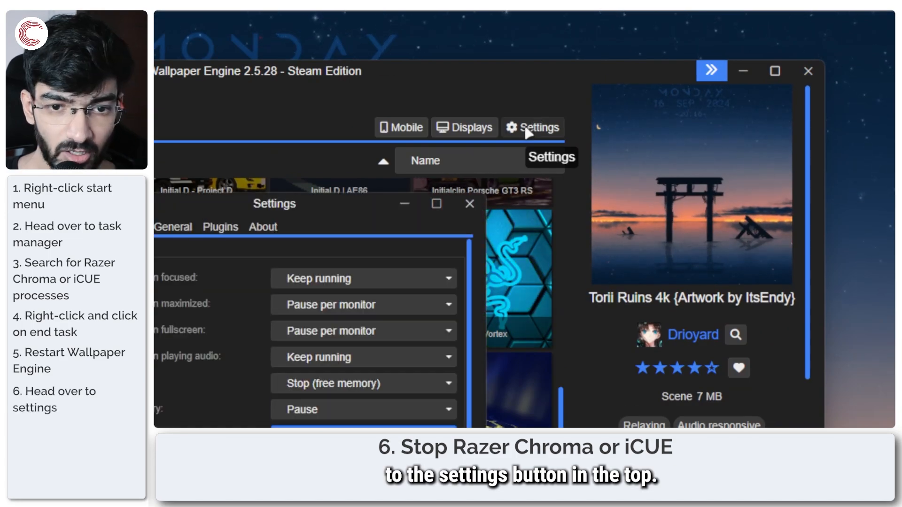
pyautogui.click(517, 220)
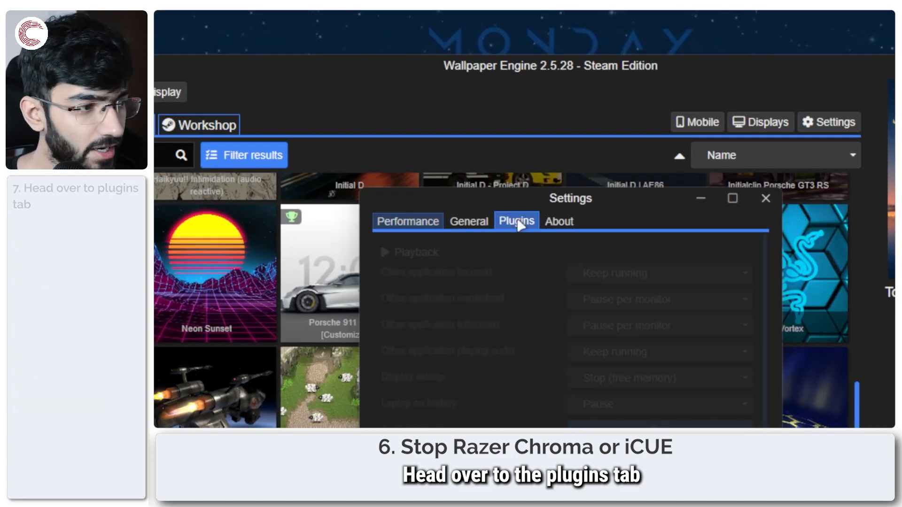
# Step: Uncheck the iCUE & Chroma SDK plugin, save with OK, and confirm the restart
pyautogui.click(517, 221)
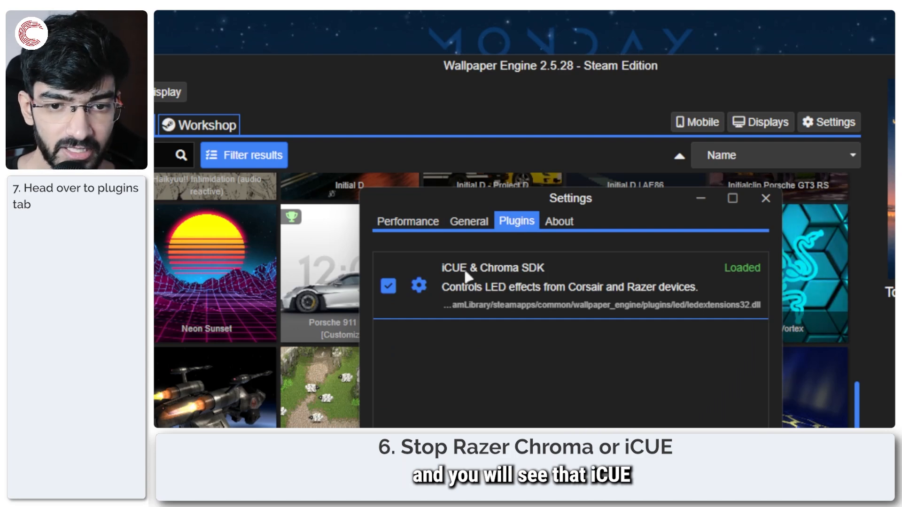
pyautogui.moveTo(426, 314)
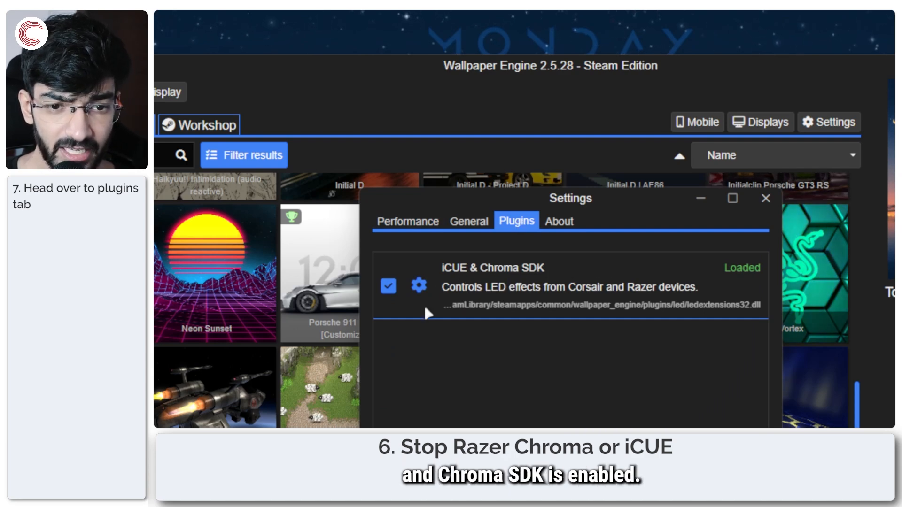
pyautogui.click(388, 285)
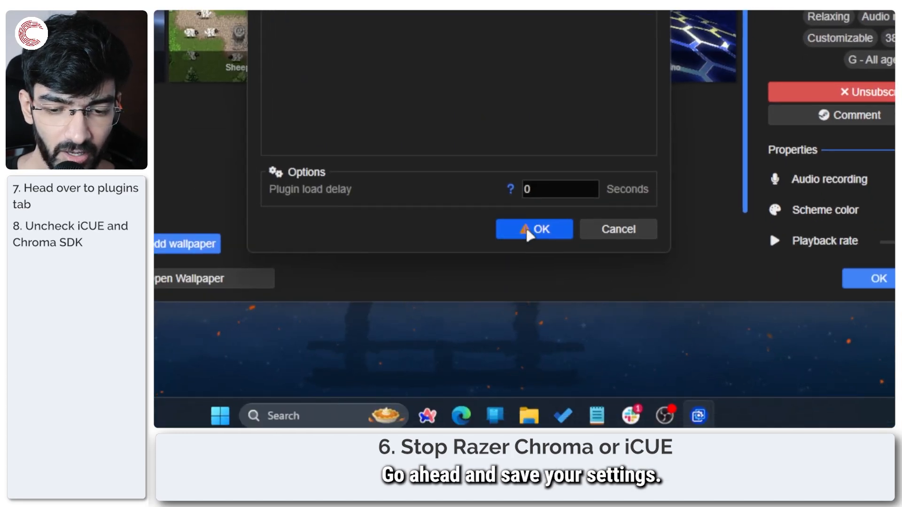
pyautogui.click(534, 229)
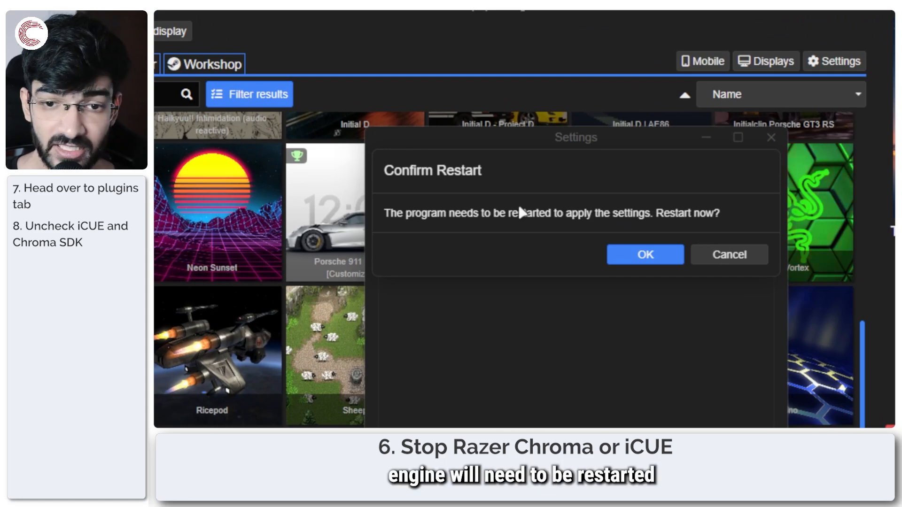
pyautogui.click(645, 254)
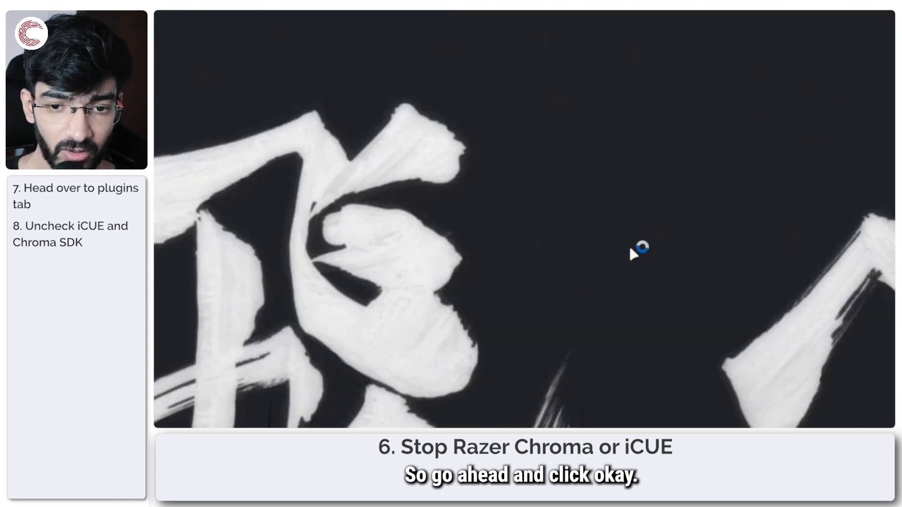